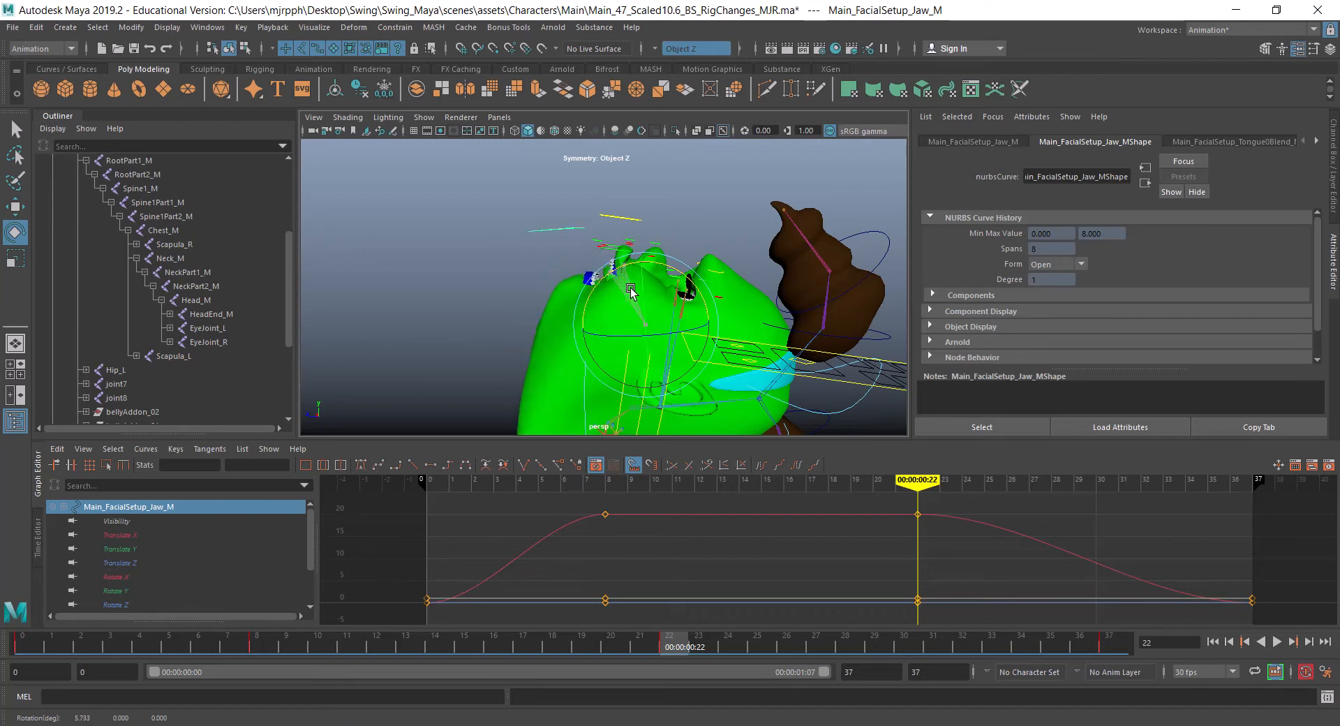
- Orbit the perspective view around the character's head to reach the Head1 mesh
{"action": "left_click_drag", "start_coordinate": [629, 288], "coordinate": [590, 308]}
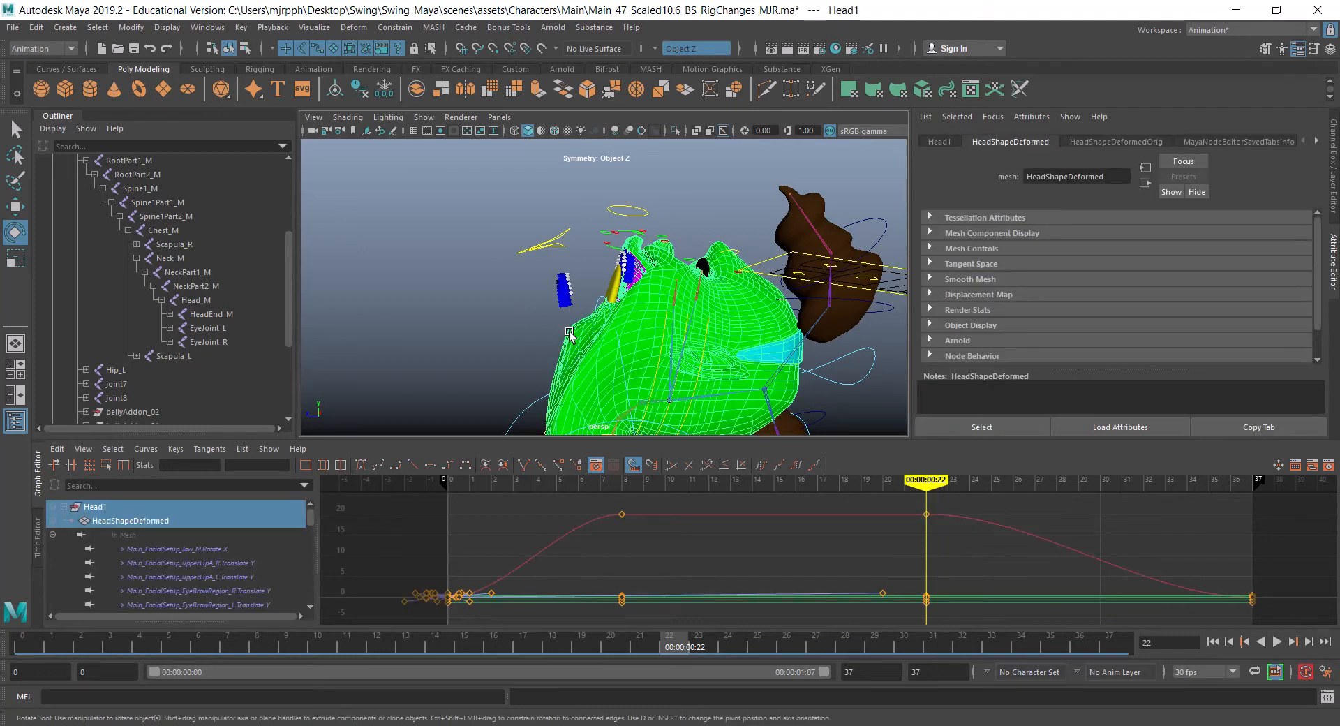
- Bring up the Head1 mesh's marking menu to reach its Inputs options
{"action": "right_click", "coordinate": [571, 334]}
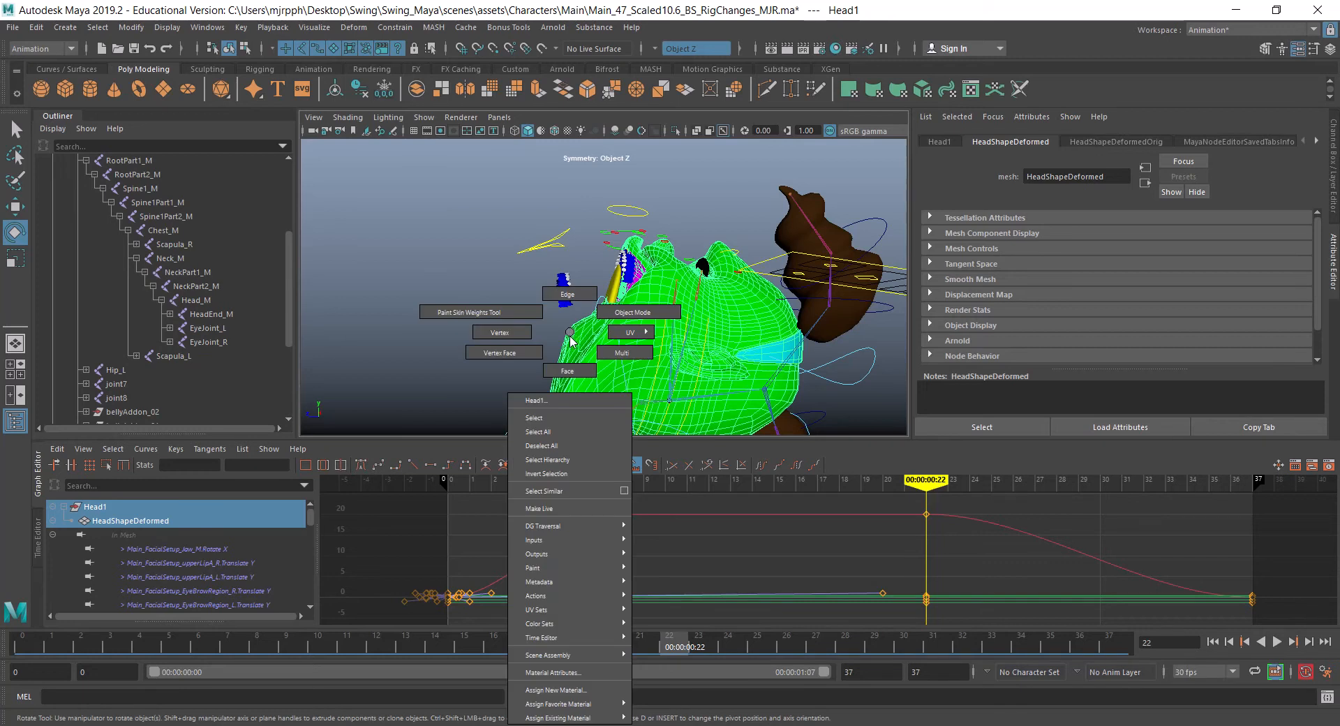
{"action": "mouse_move", "coordinate": [533, 540]}
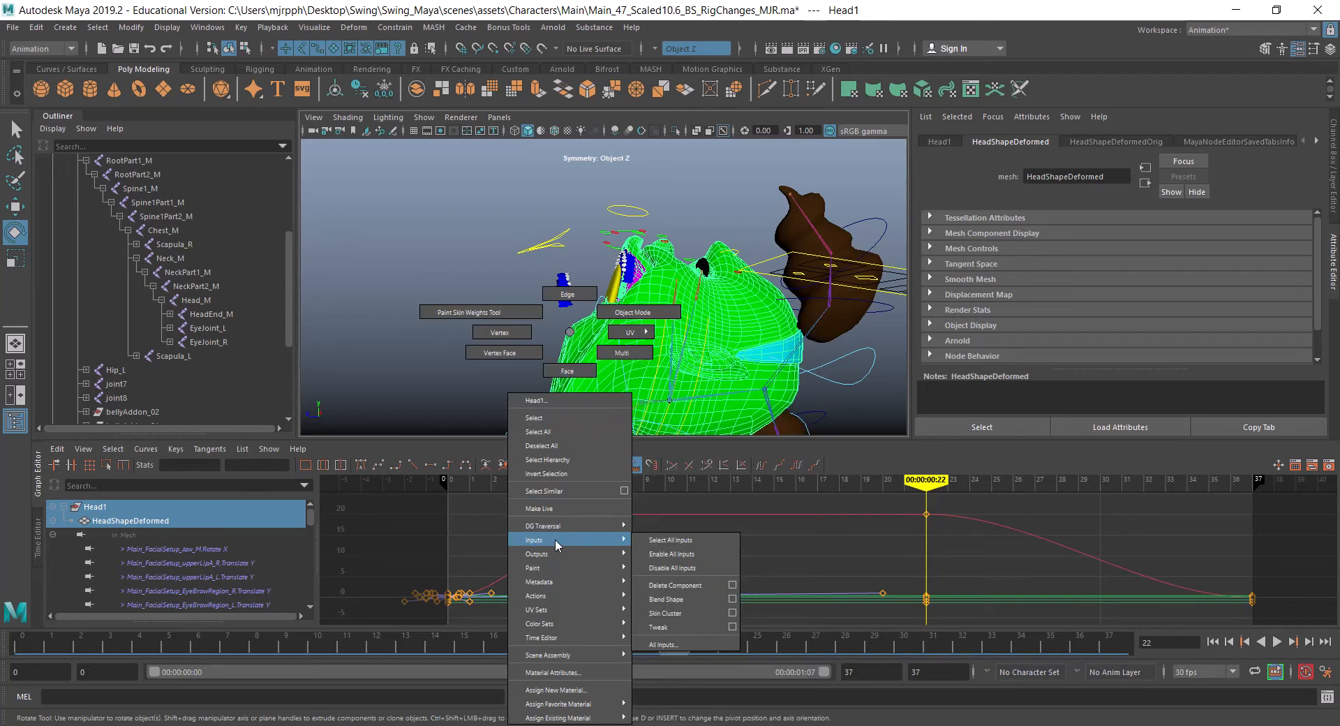
{"action": "mouse_move", "coordinate": [675, 554]}
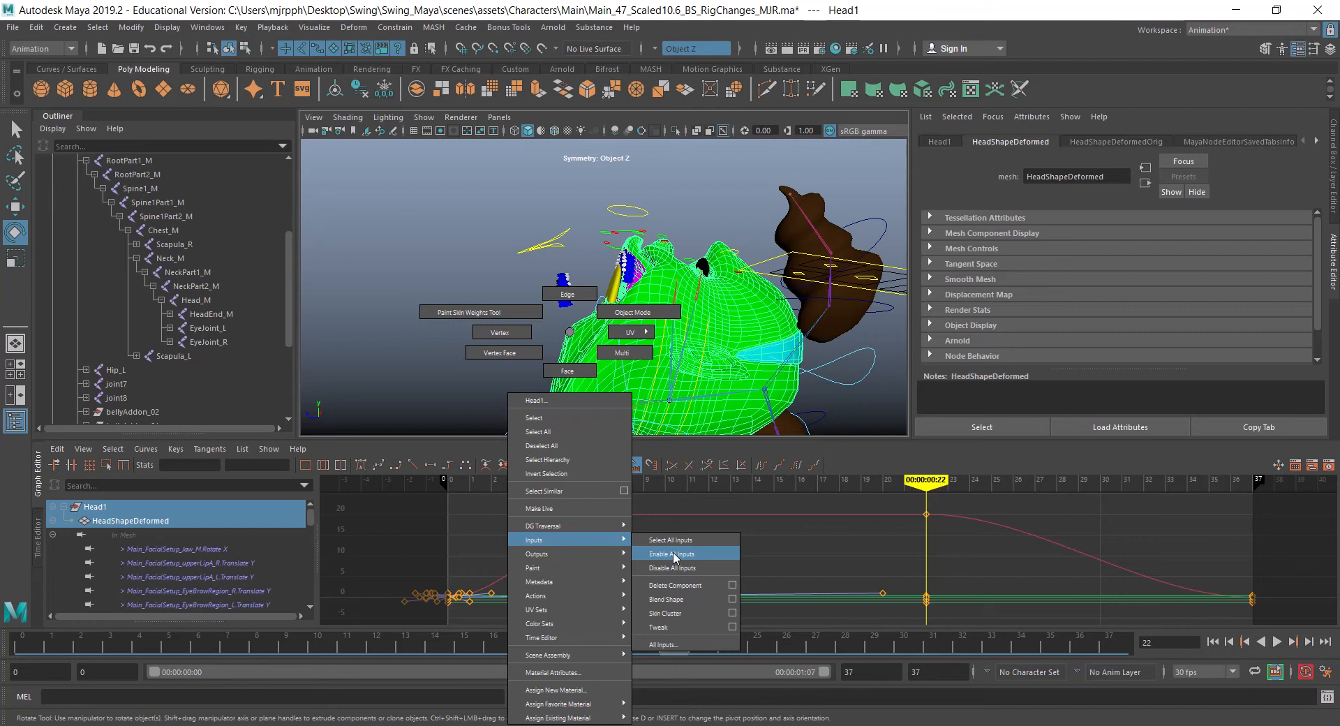
{"action": "mouse_move", "coordinate": [658, 643]}
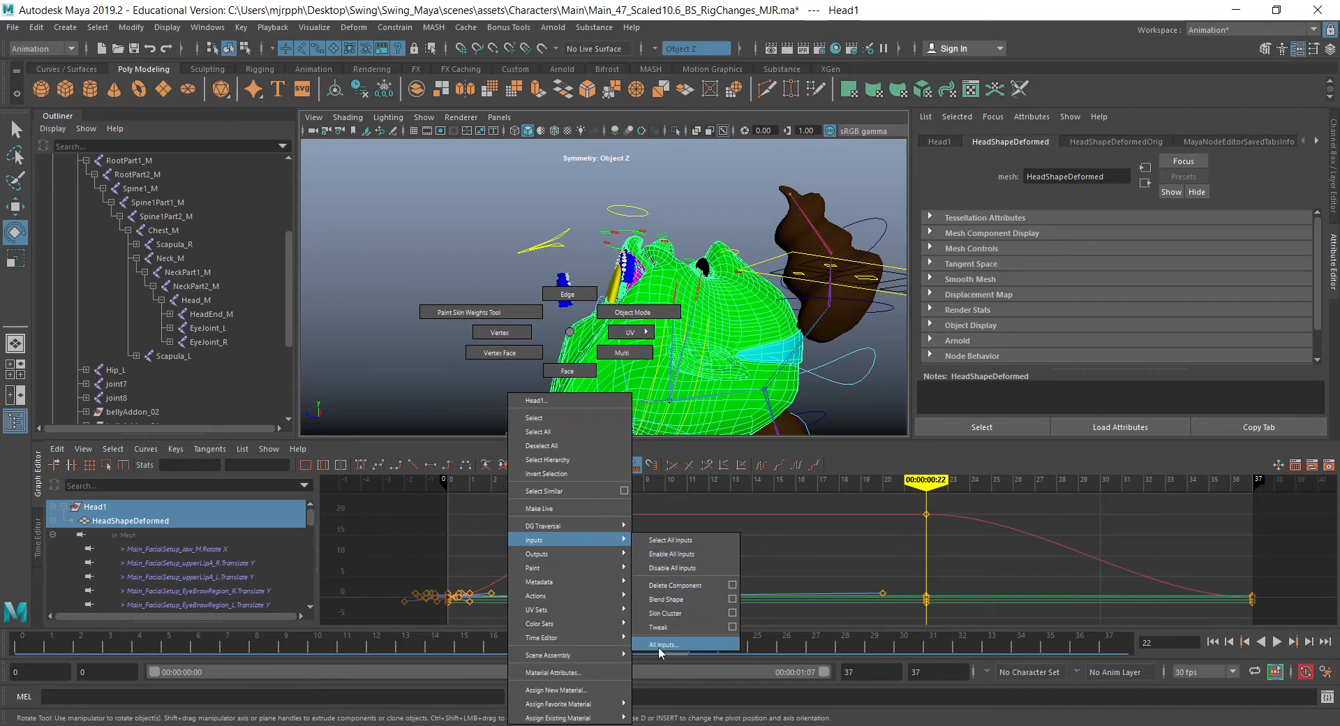
{"action": "mouse_move", "coordinate": [663, 651]}
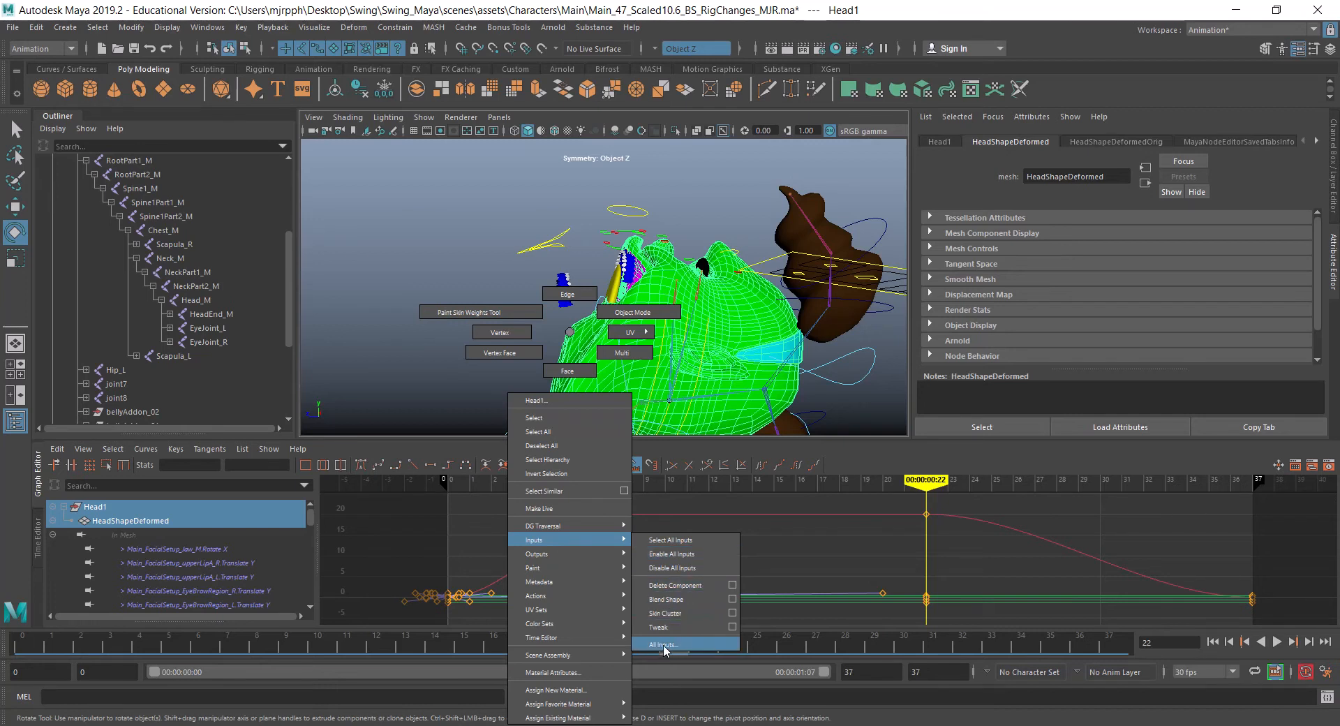
- Open Head1's All Inputs list and move the window beside the viewport
{"action": "left_click", "coordinate": [662, 643]}
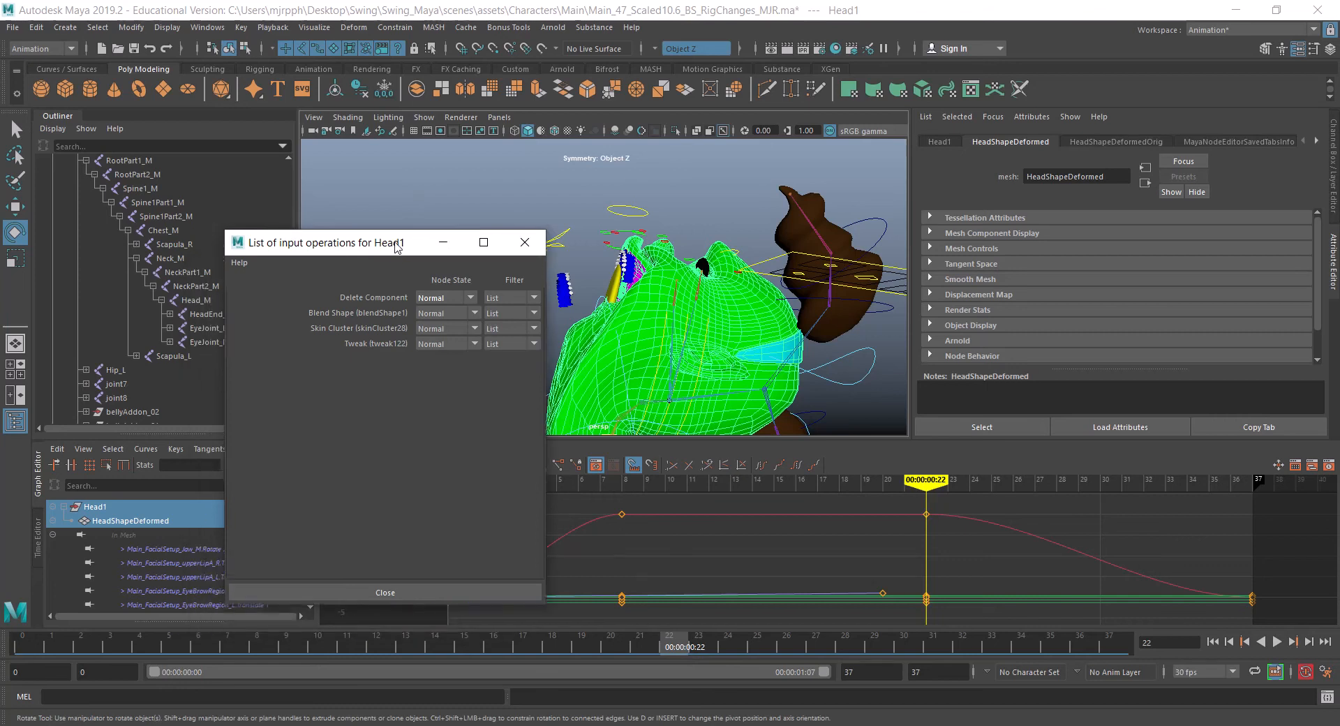
{"action": "left_click_drag", "start_coordinate": [316, 242], "coordinate": [276, 202]}
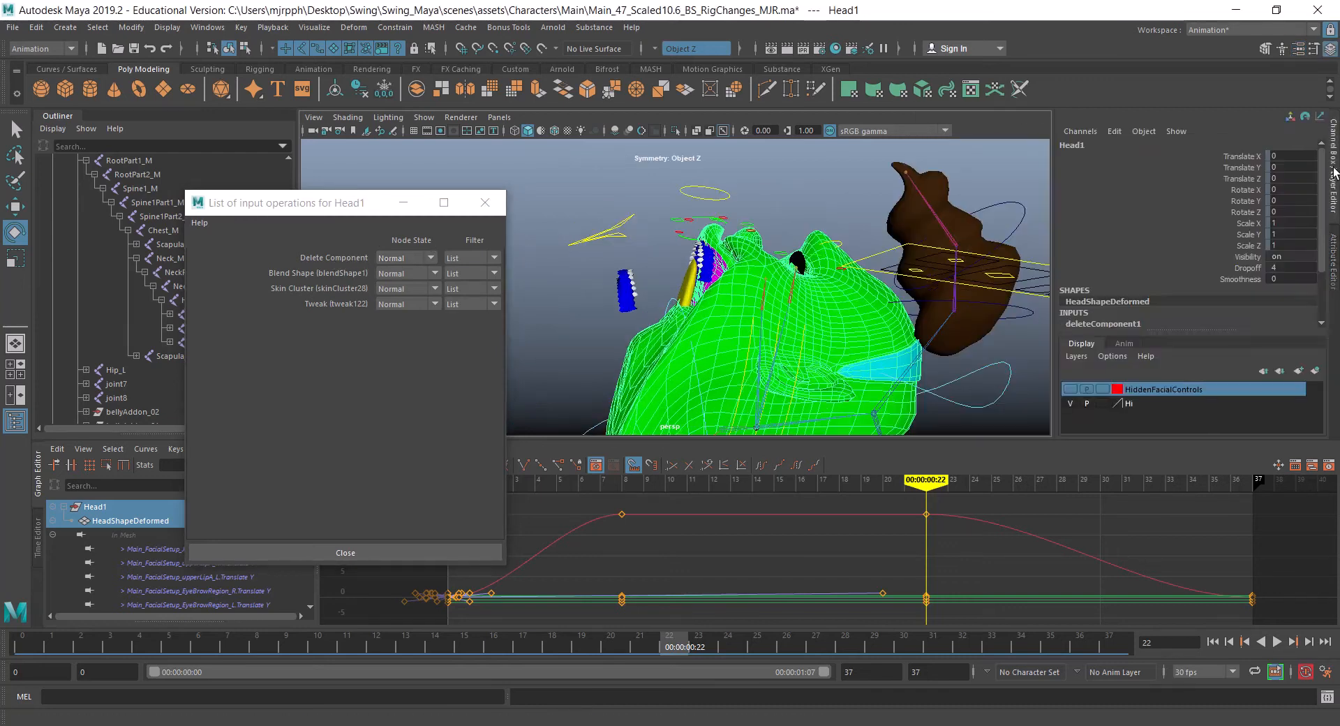
{"action": "scroll", "scroll_direction": "down", "scroll_amount": 3}
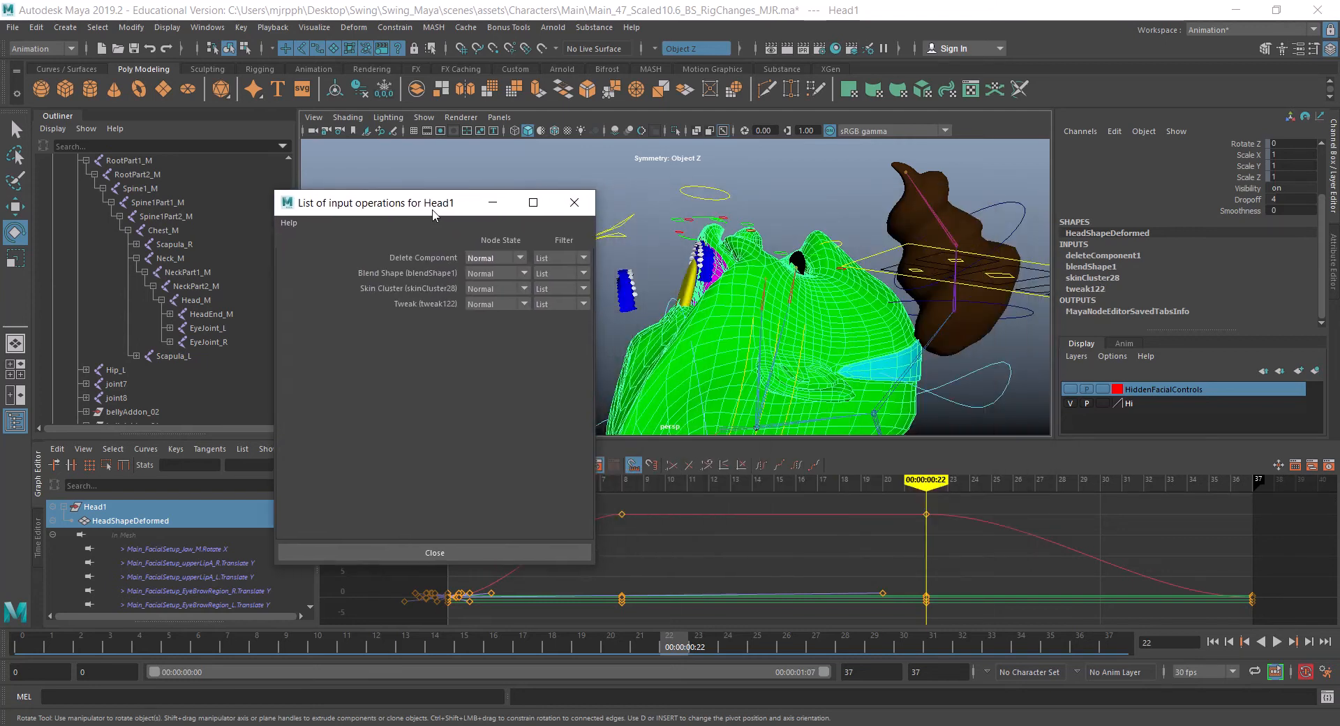
{"action": "left_click_drag", "start_coordinate": [435, 203], "coordinate": [366, 202]}
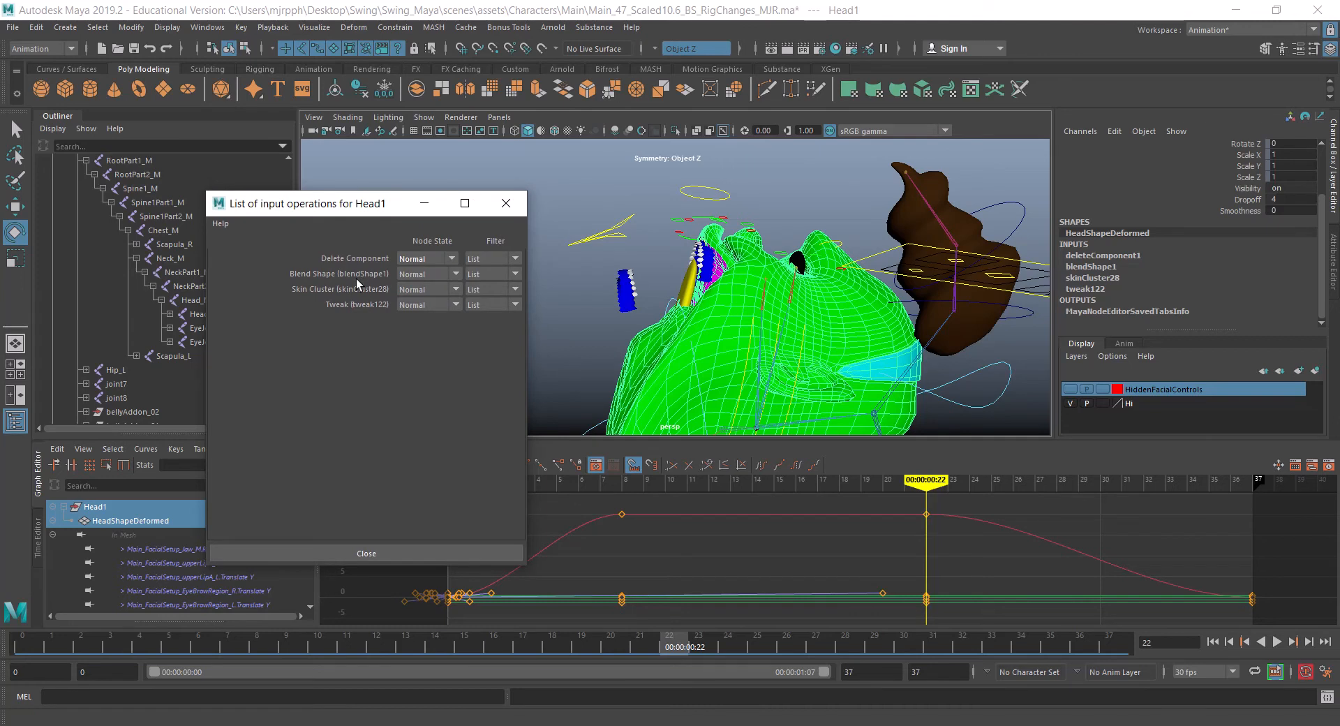
{"action": "mouse_move", "coordinate": [356, 308]}
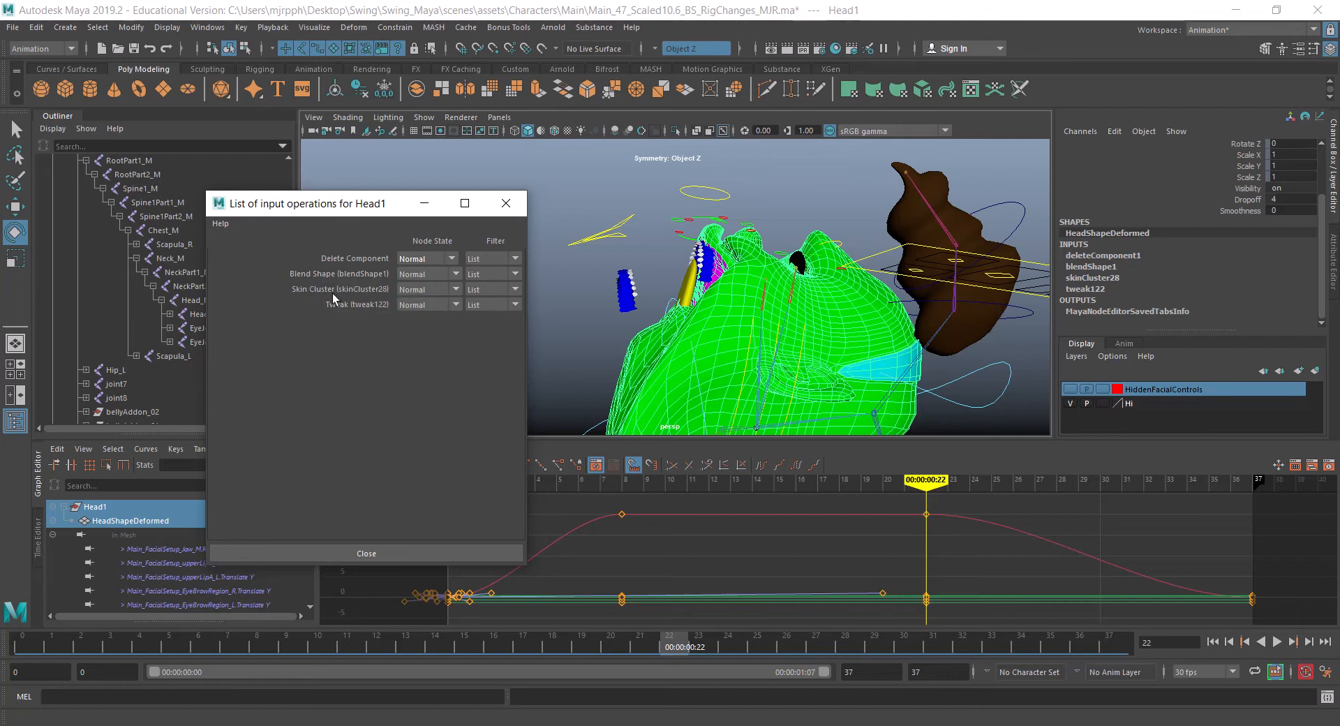
{"action": "mouse_move", "coordinate": [331, 269]}
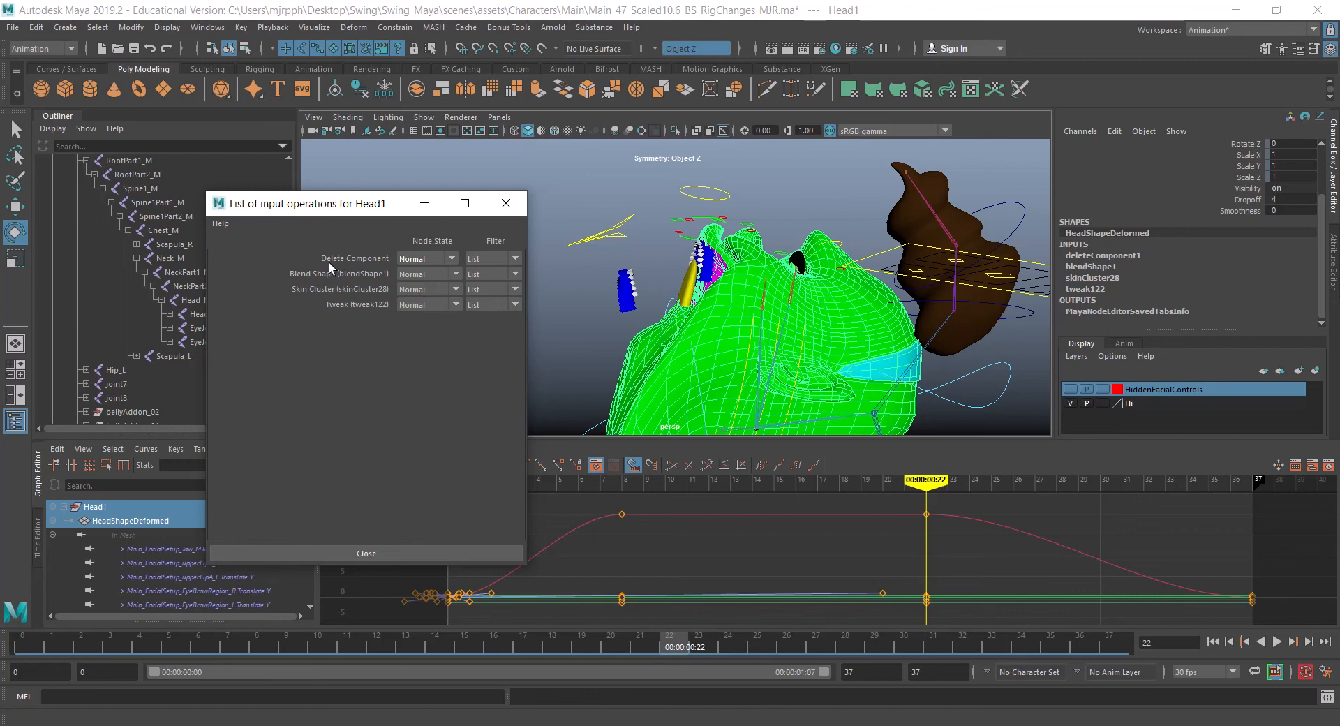
{"action": "mouse_move", "coordinate": [333, 286]}
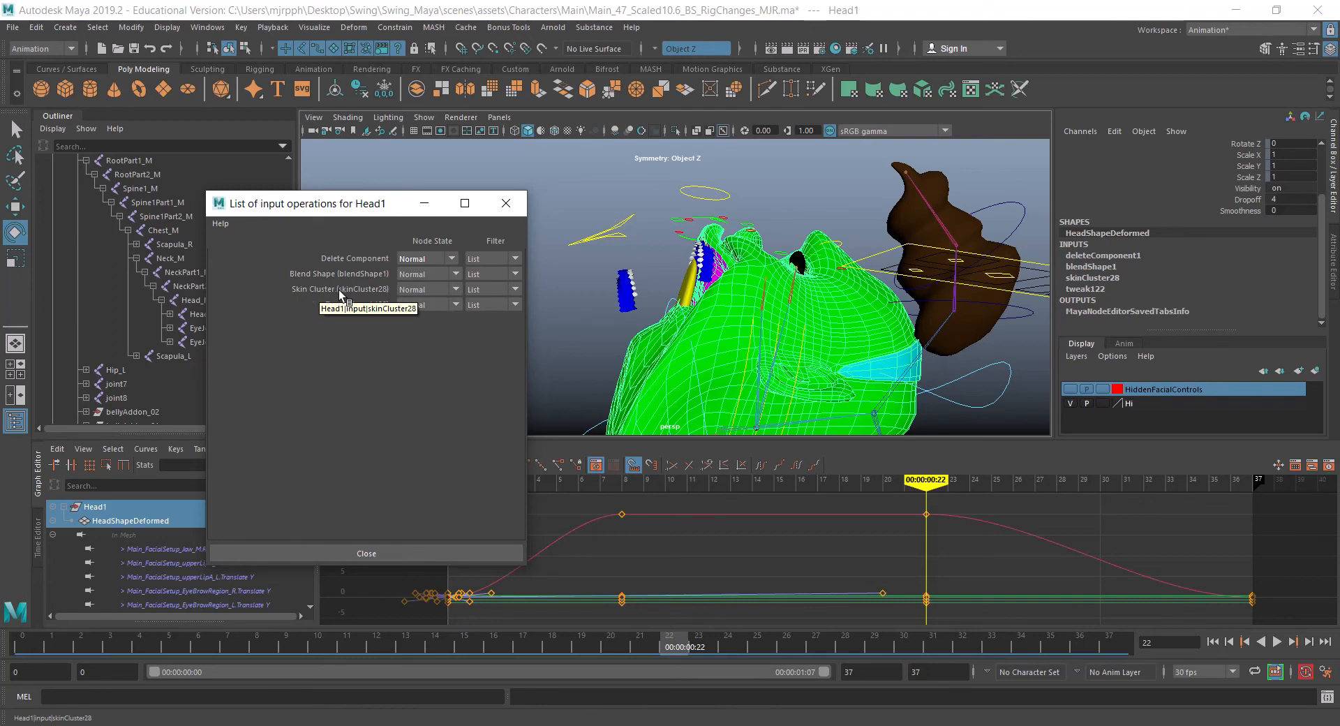
{"action": "mouse_move", "coordinate": [359, 295]}
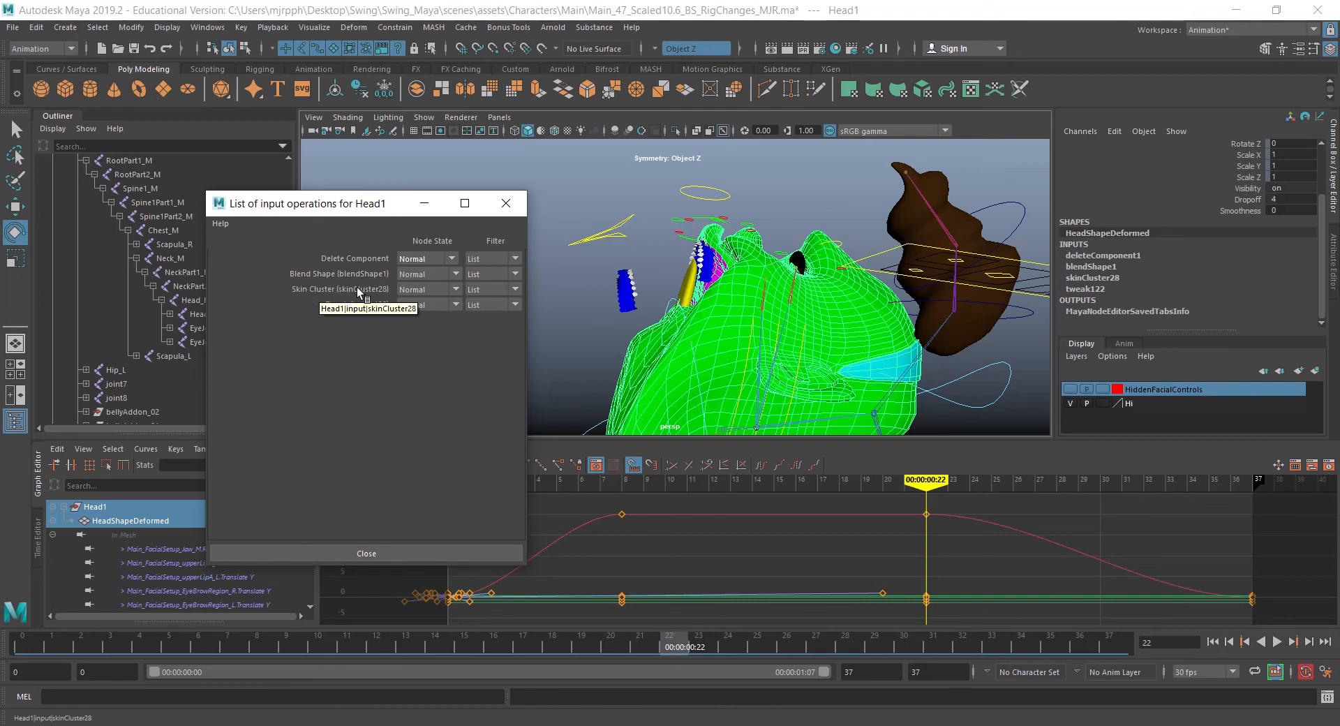
{"action": "mouse_move", "coordinate": [328, 284]}
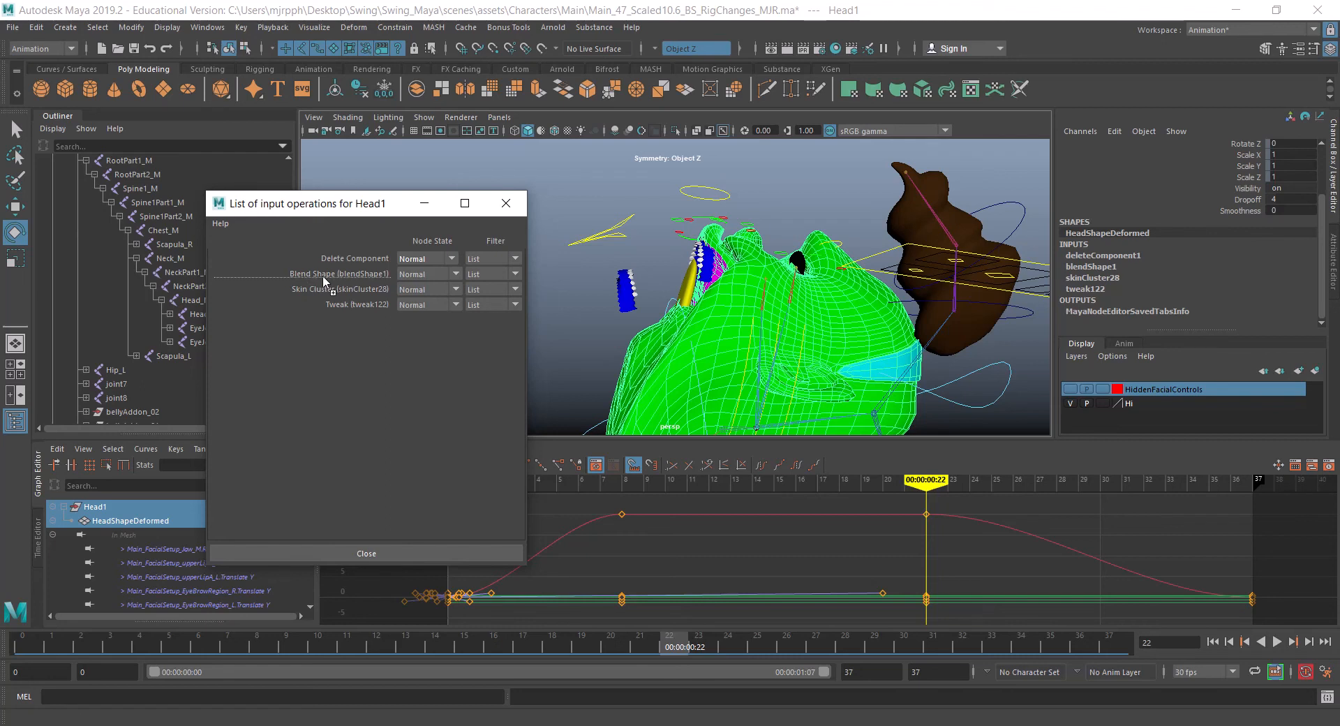
{"action": "mouse_move", "coordinate": [323, 296]}
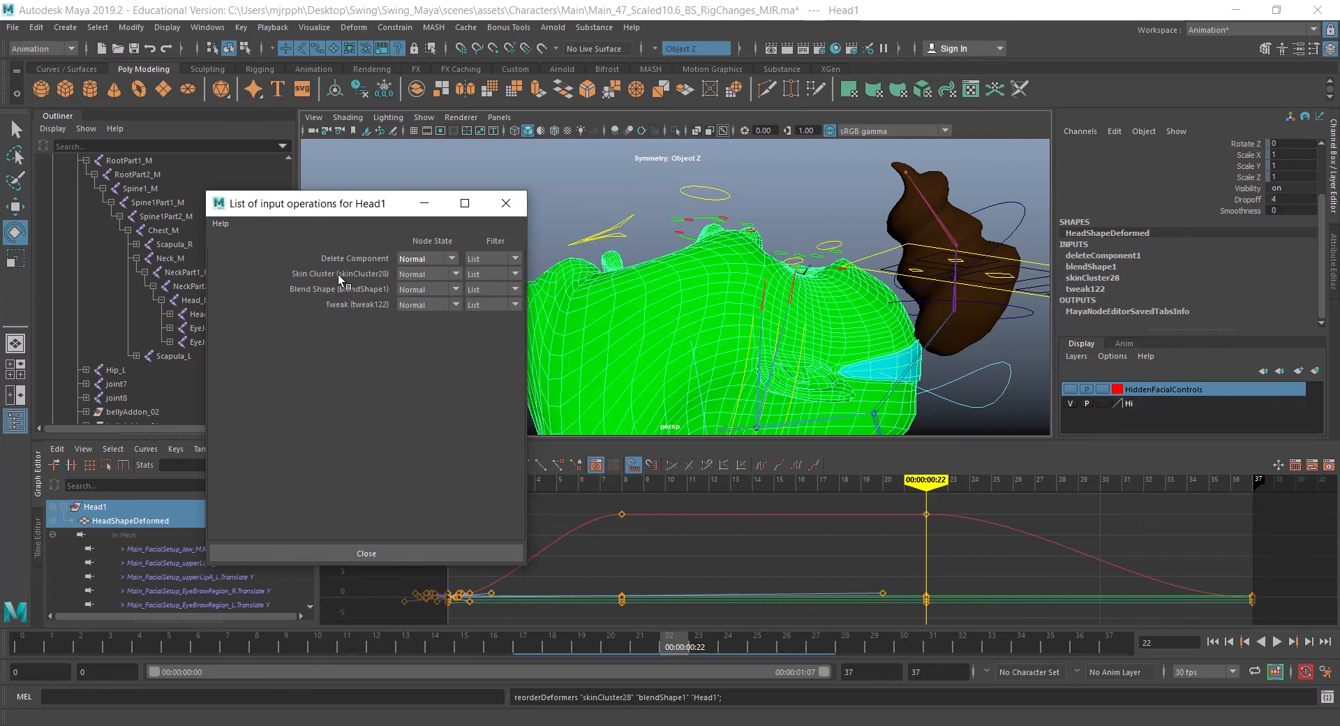
{"action": "mouse_move", "coordinate": [328, 295]}
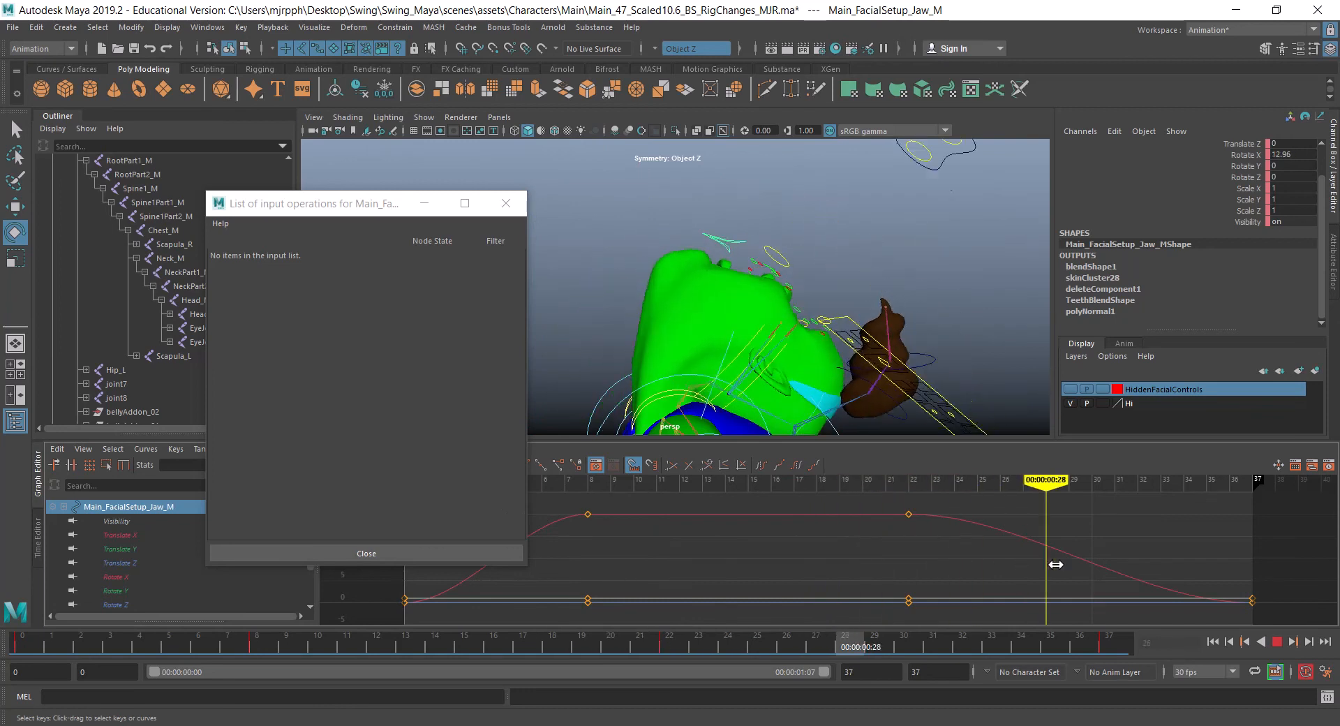
- Scrub the time slider back and forth to test the jaw animation on the face
{"action": "left_click_drag", "start_coordinate": [1044, 479], "coordinate": [746, 479]}
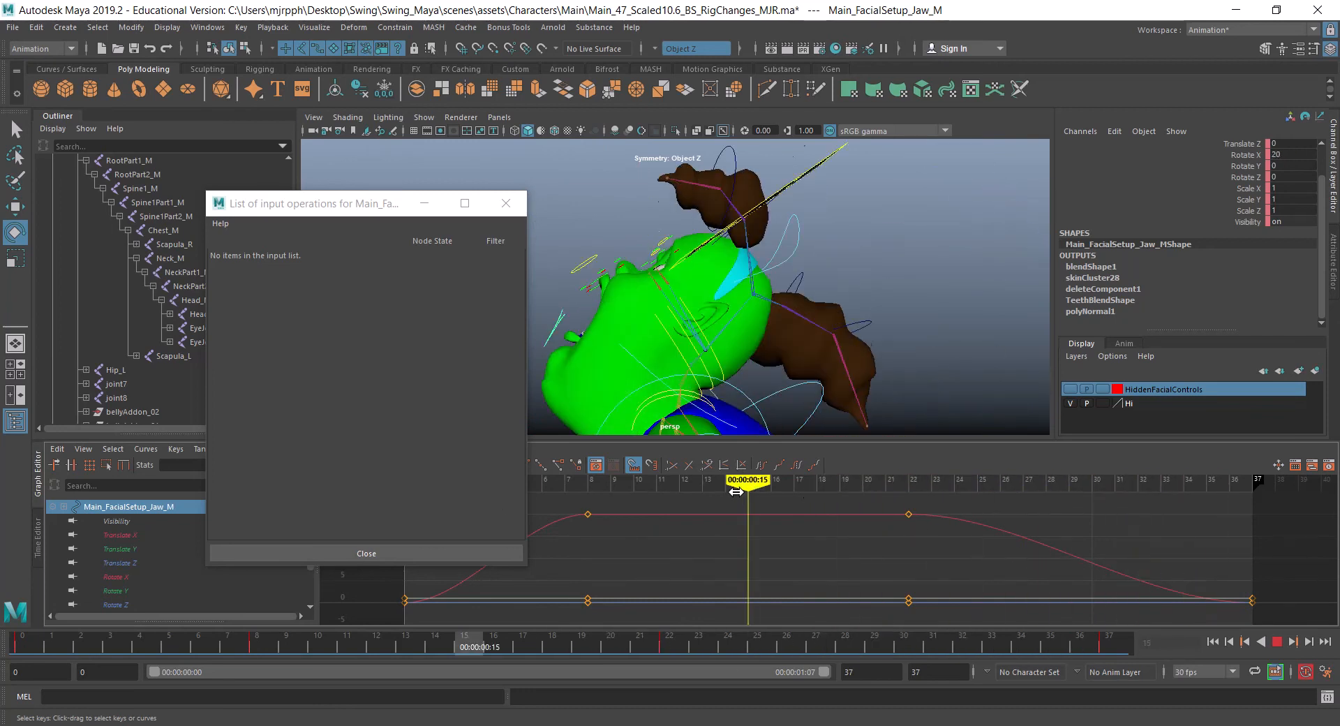
{"action": "left_click_drag", "start_coordinate": [746, 480], "coordinate": [908, 480]}
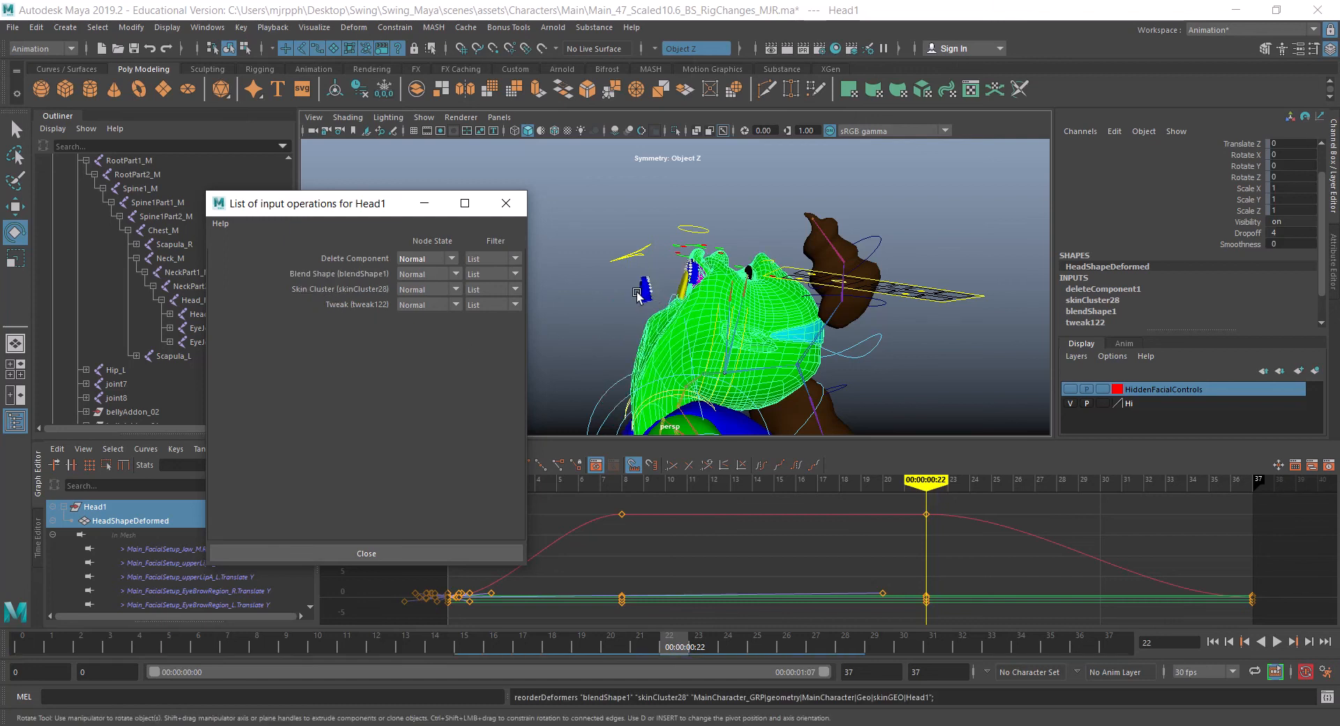
{"action": "mouse_move", "coordinate": [403, 290]}
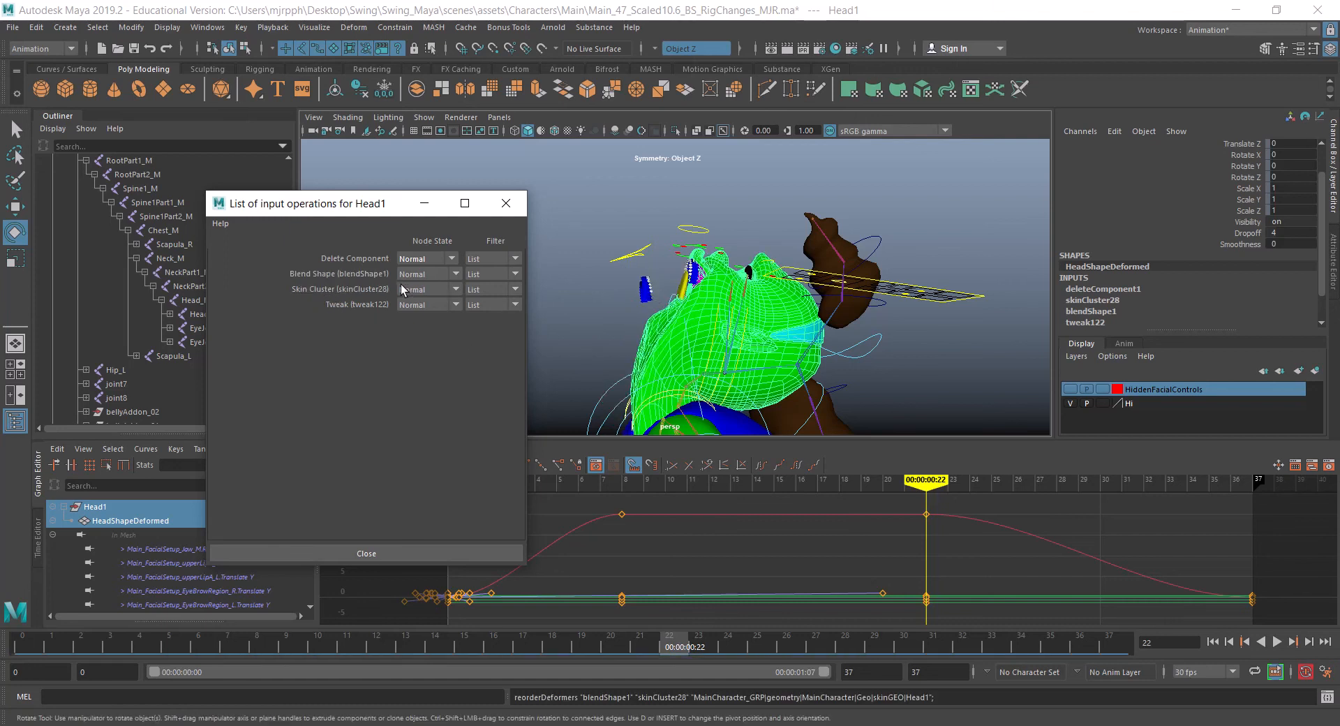